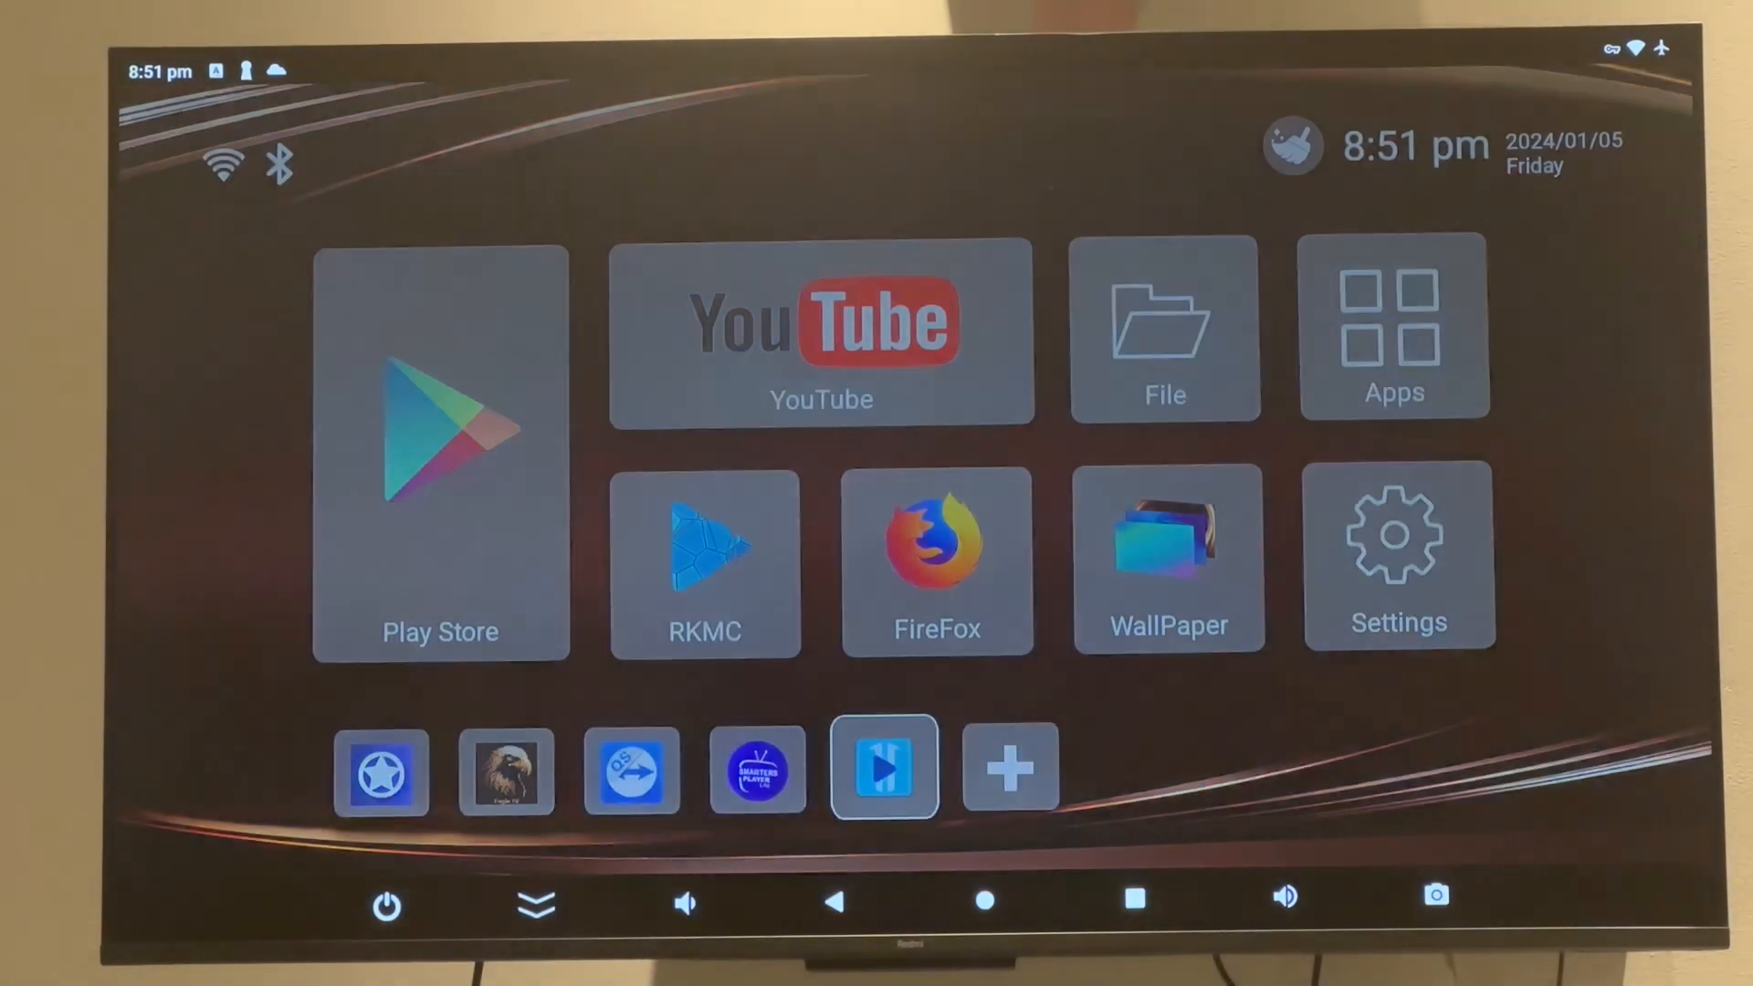
{"action": "left_click", "coordinate": [883, 767]}
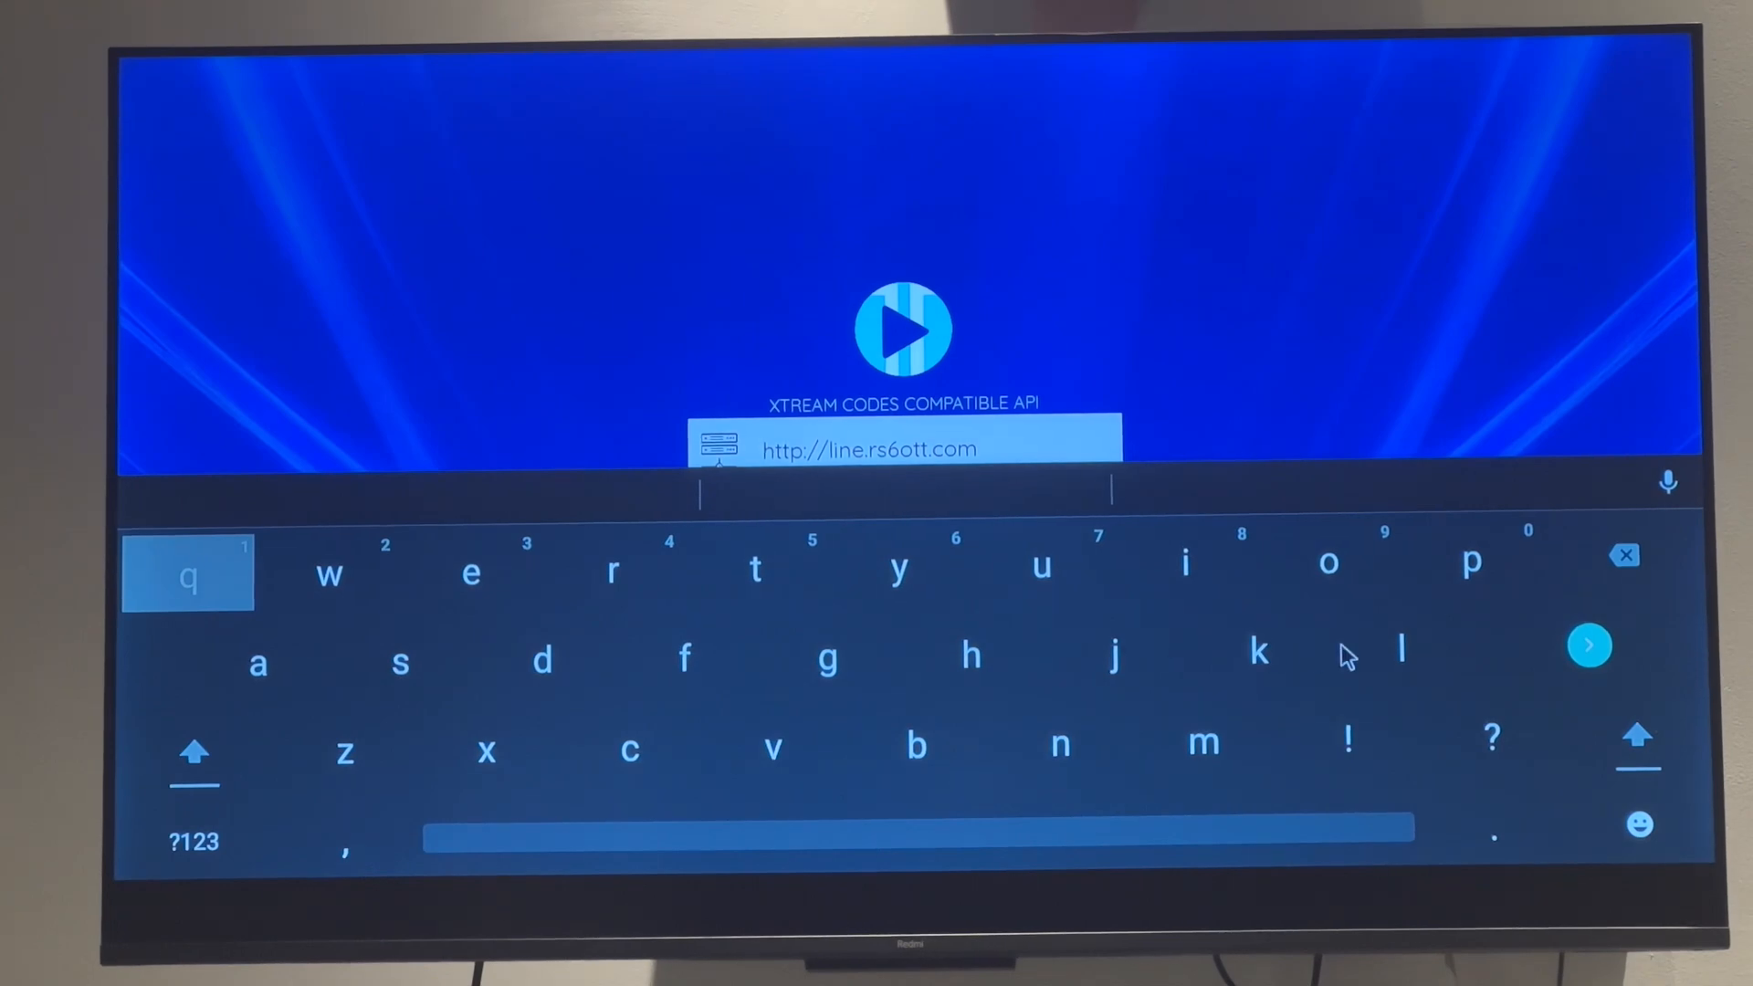
Submit the username and password sign-in and dismiss the Login Failed message.
{"action": "left_click", "coordinate": [1588, 646]}
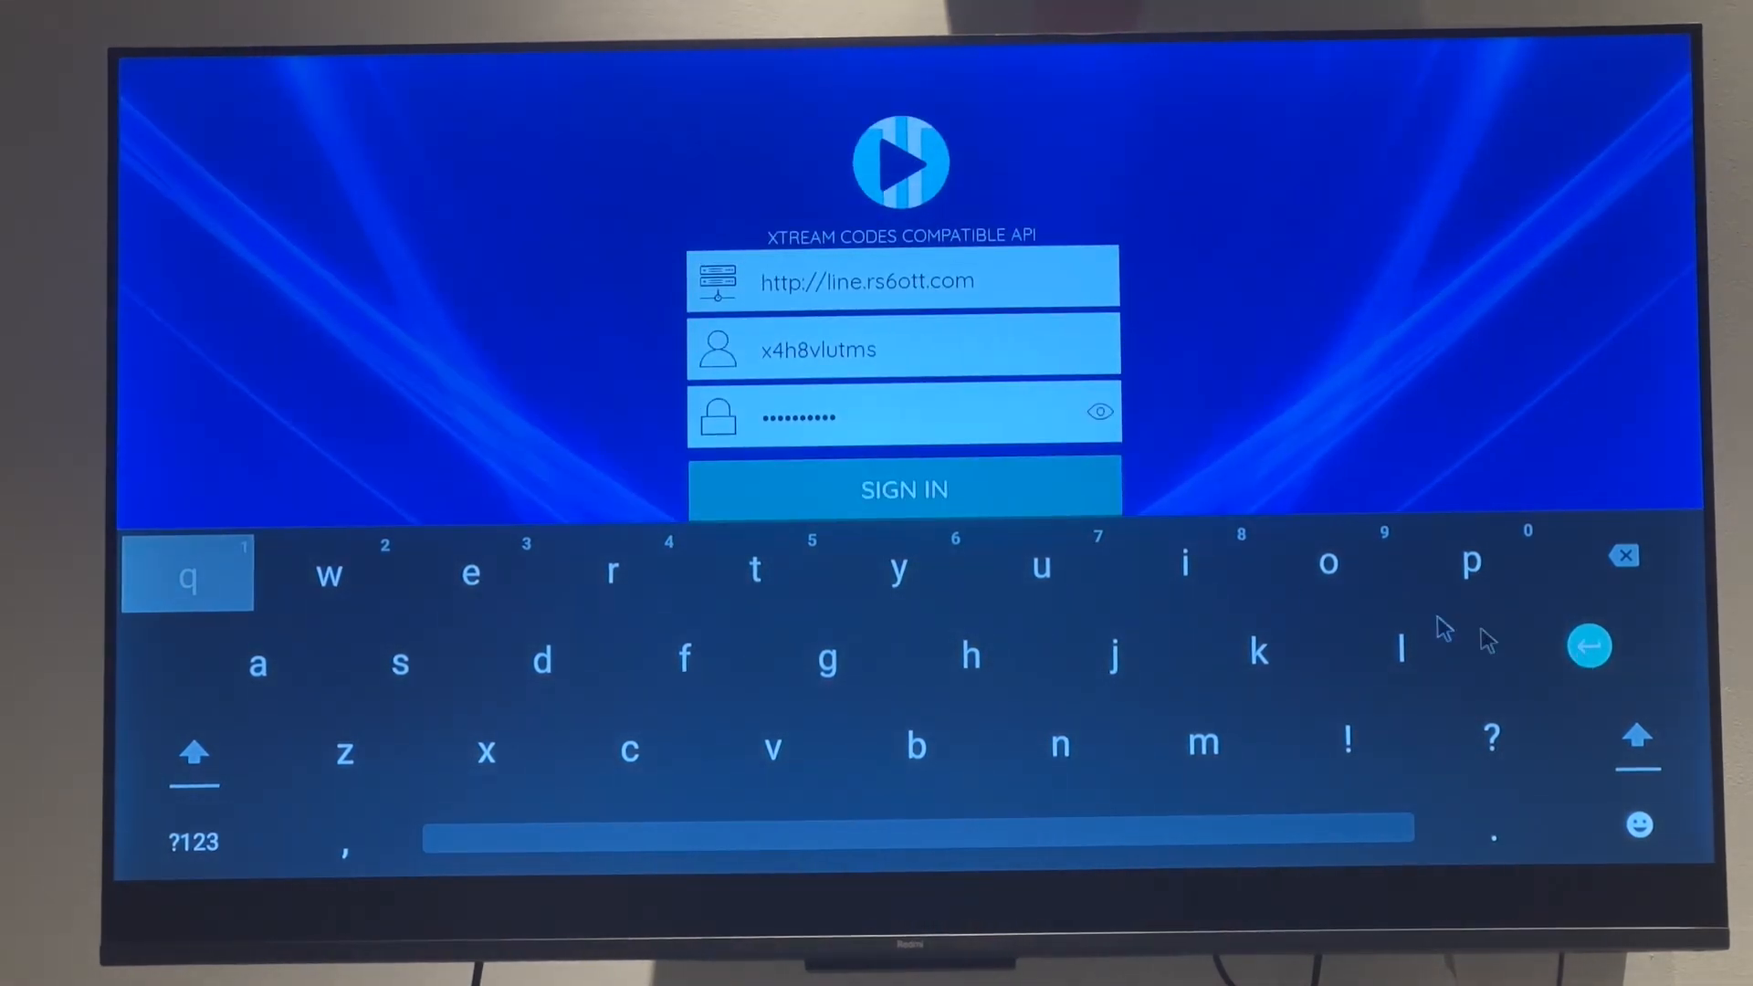
{"action": "left_click", "coordinate": [903, 489]}
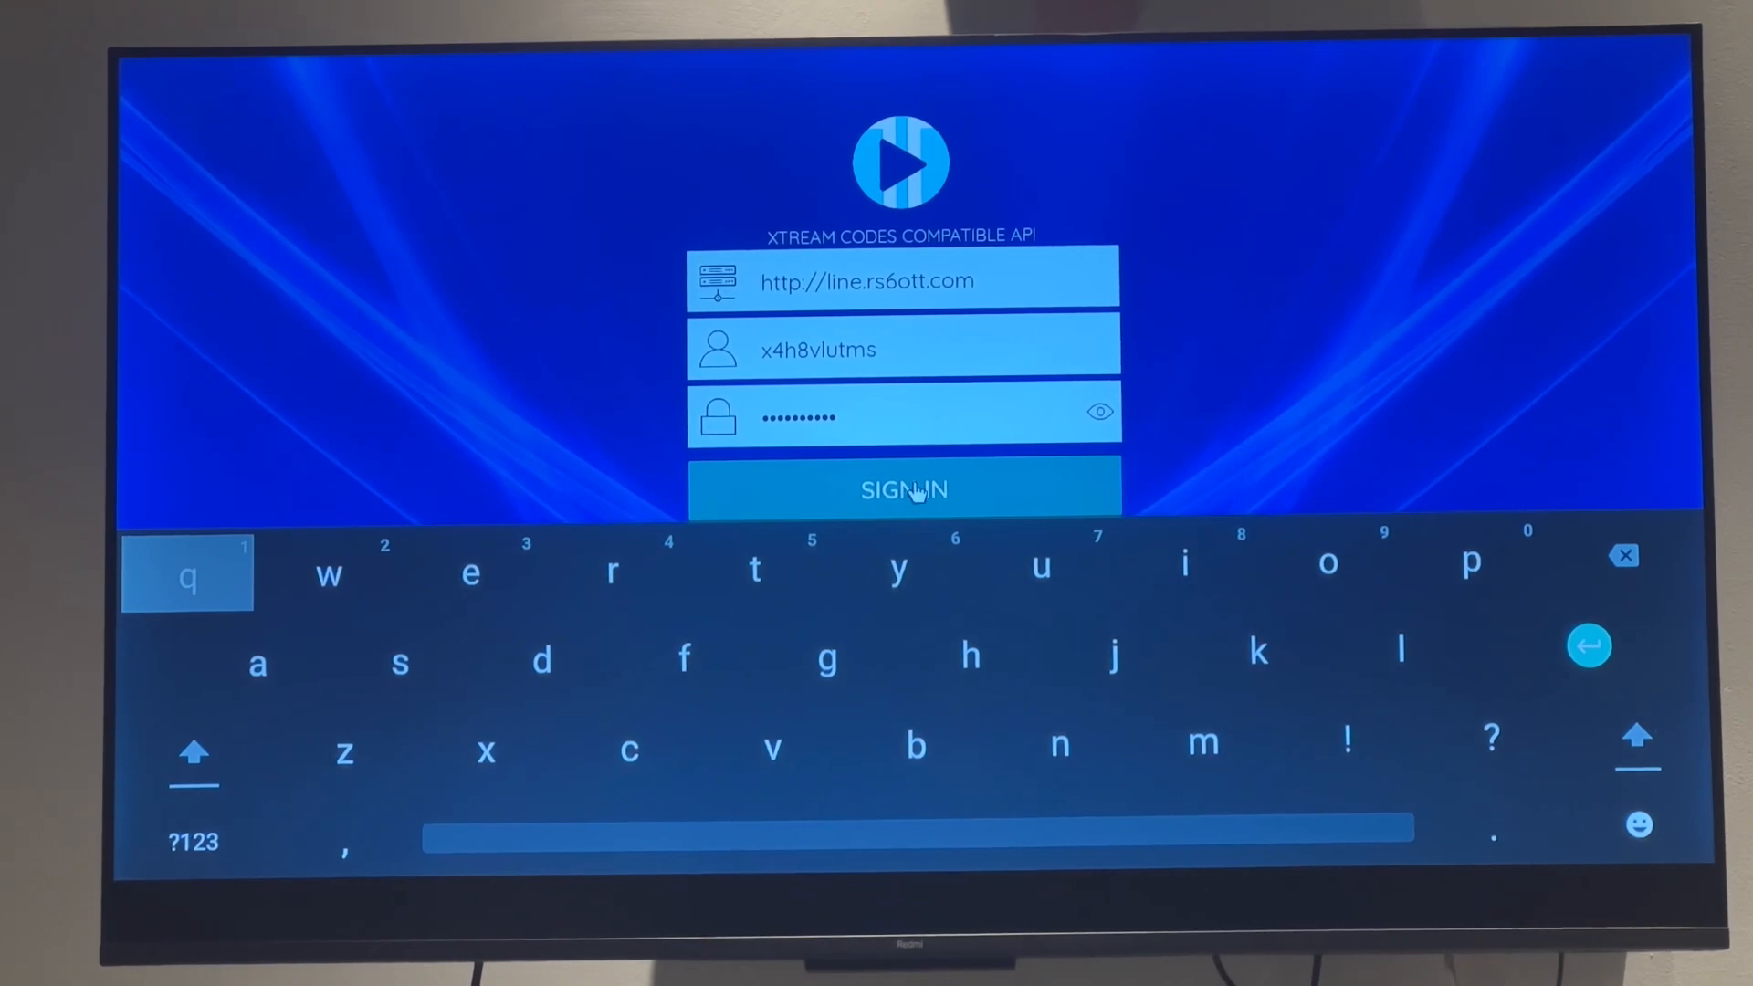
{"action": "left_click", "coordinate": [903, 490]}
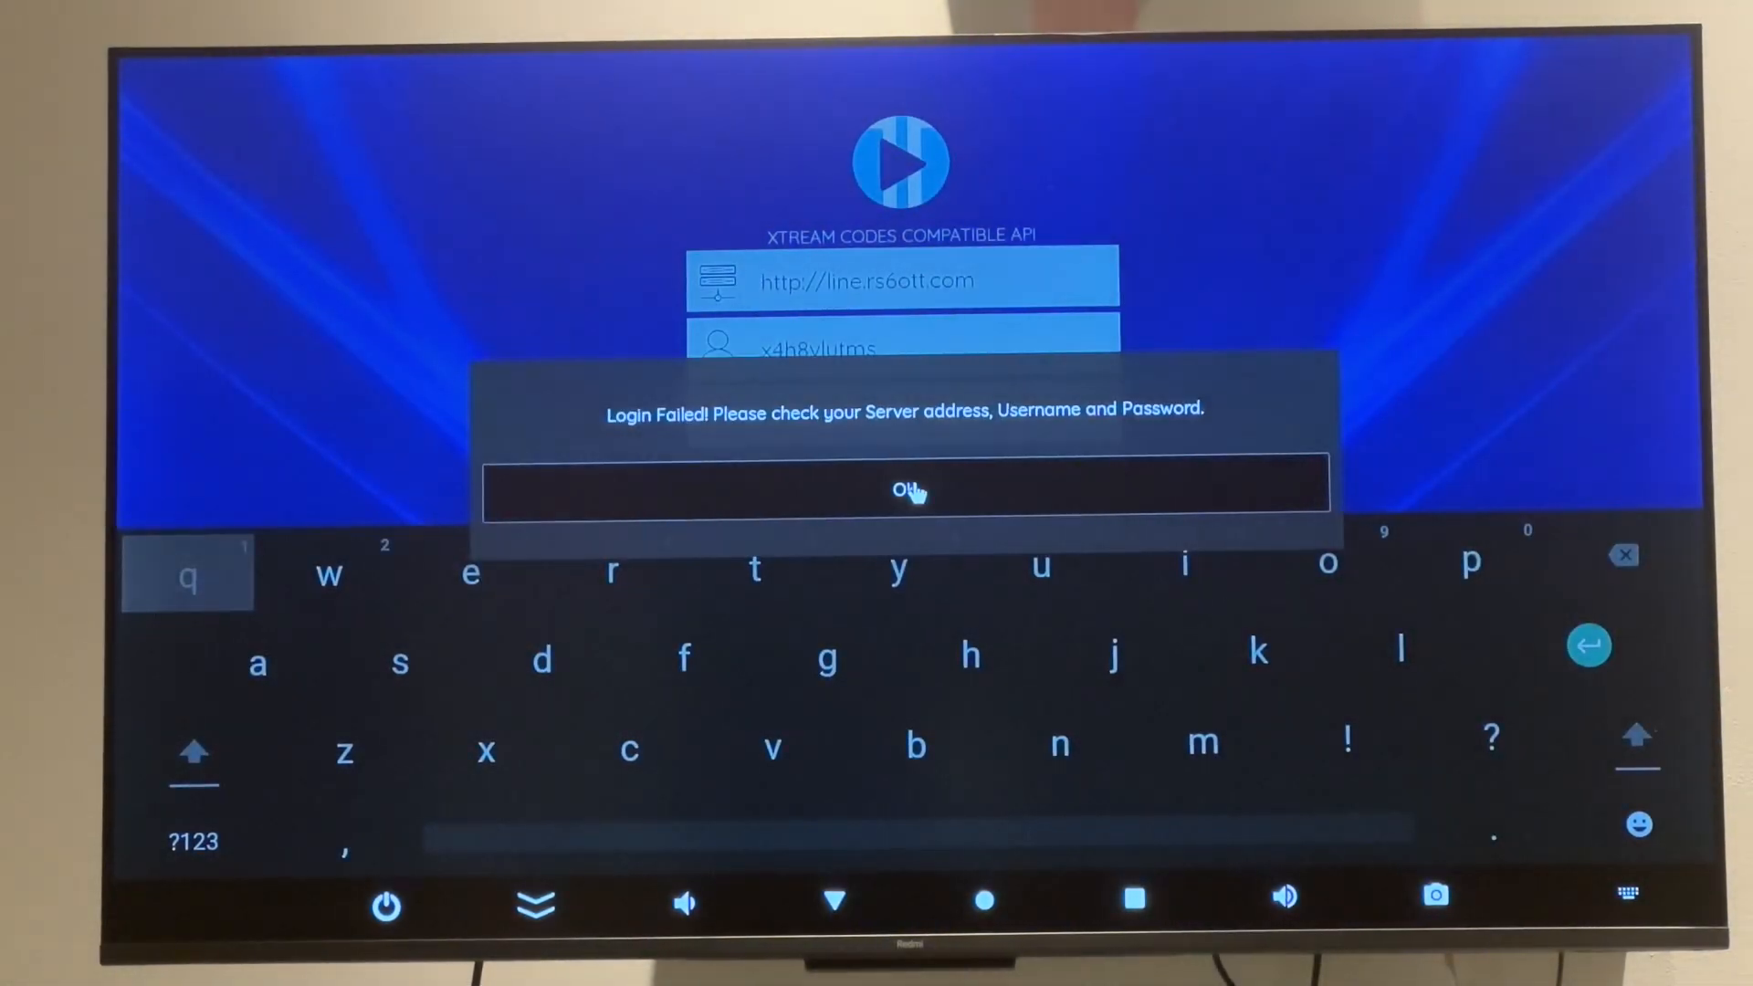
{"action": "left_click", "coordinate": [903, 490]}
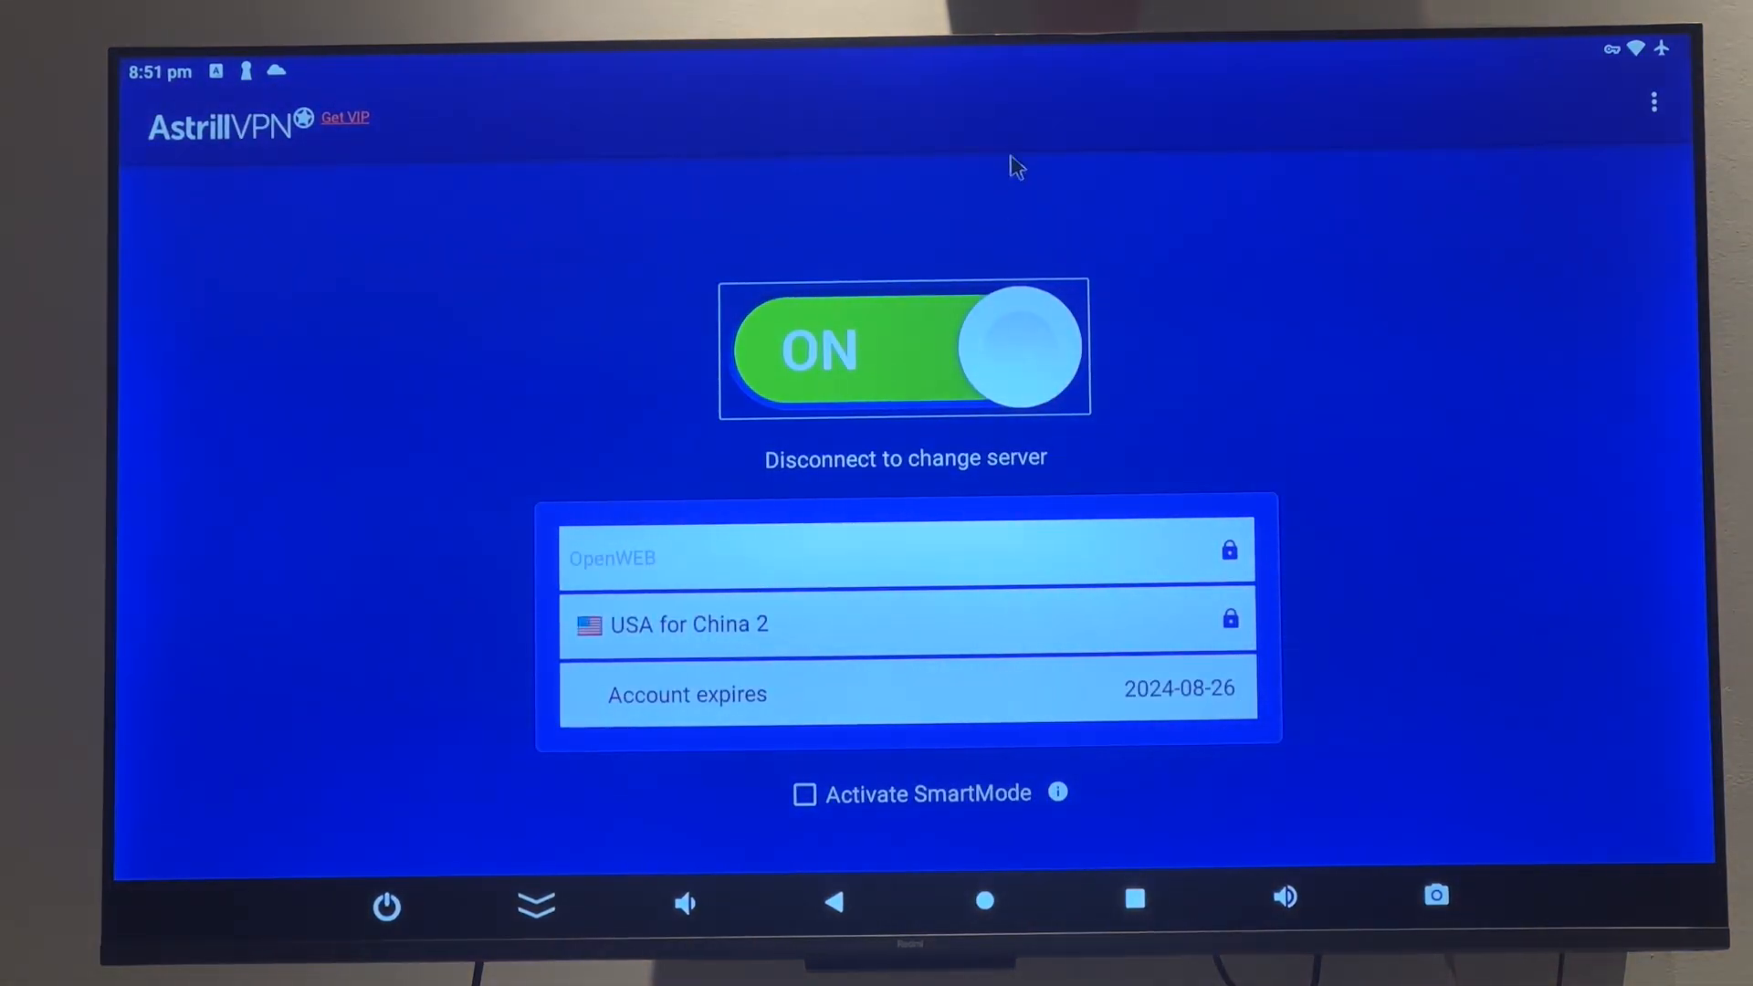
Disconnect Astrill VPN and reopen XCIPTV Player's filled-in sign-in screen.
{"action": "left_click", "coordinate": [905, 348]}
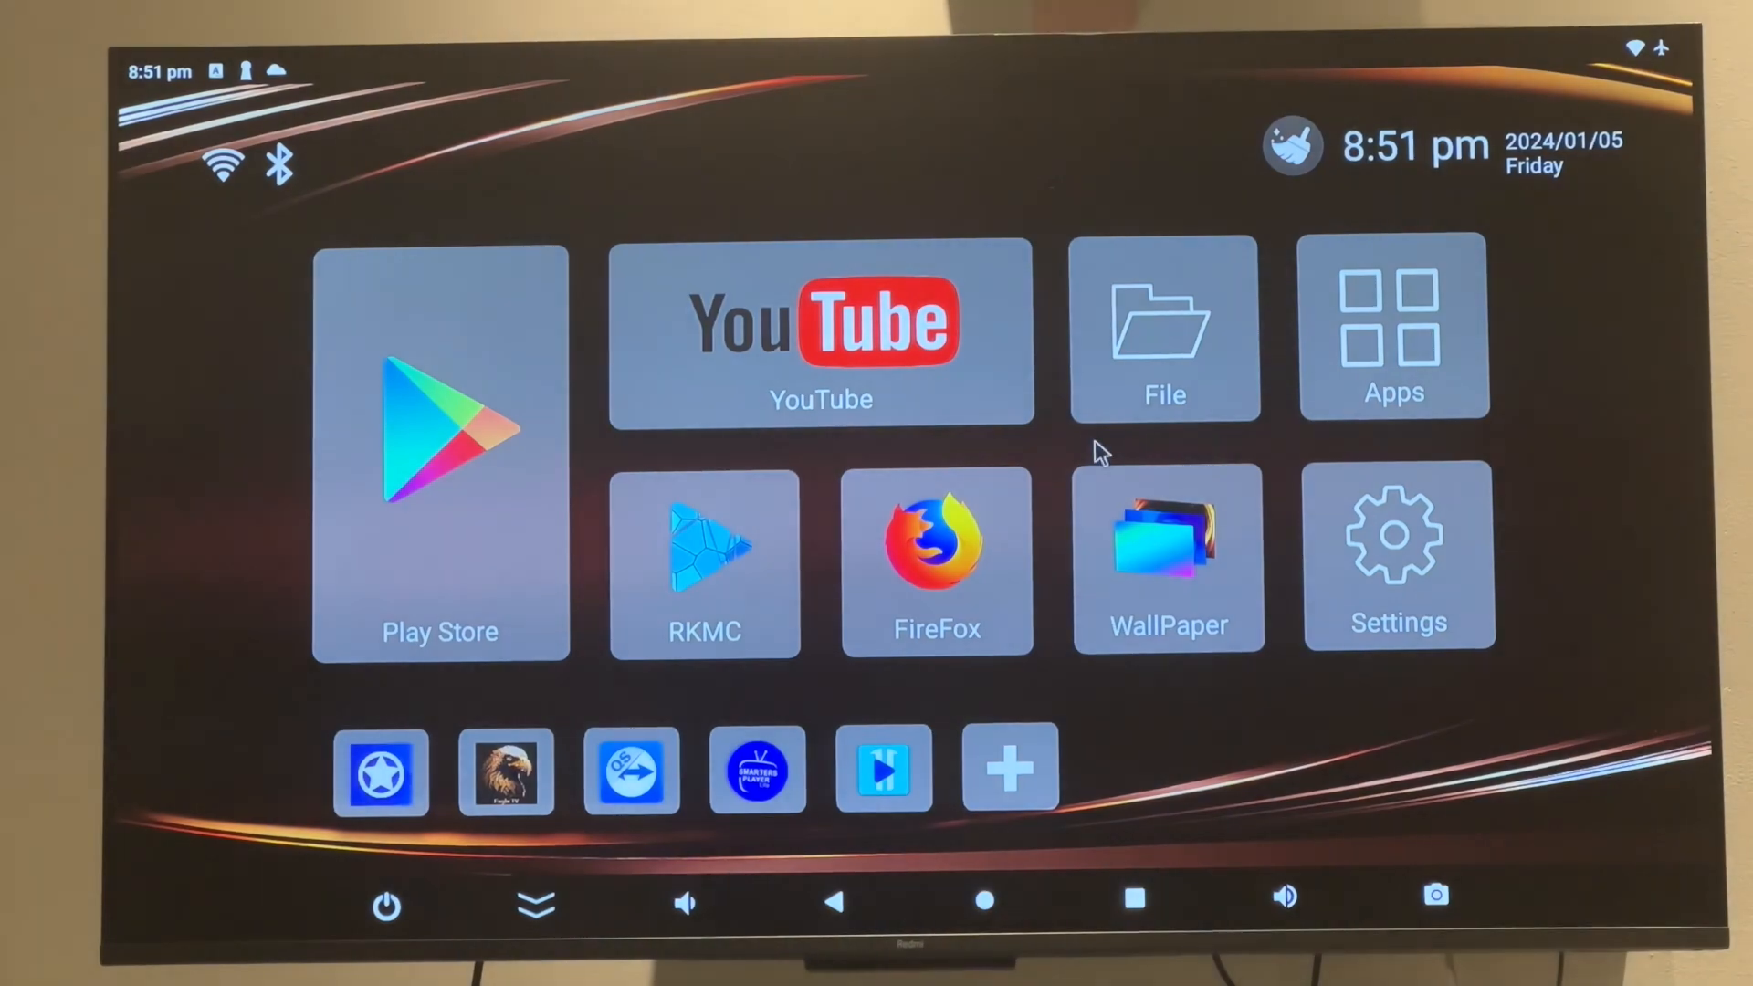
{"action": "left_click", "coordinate": [883, 769]}
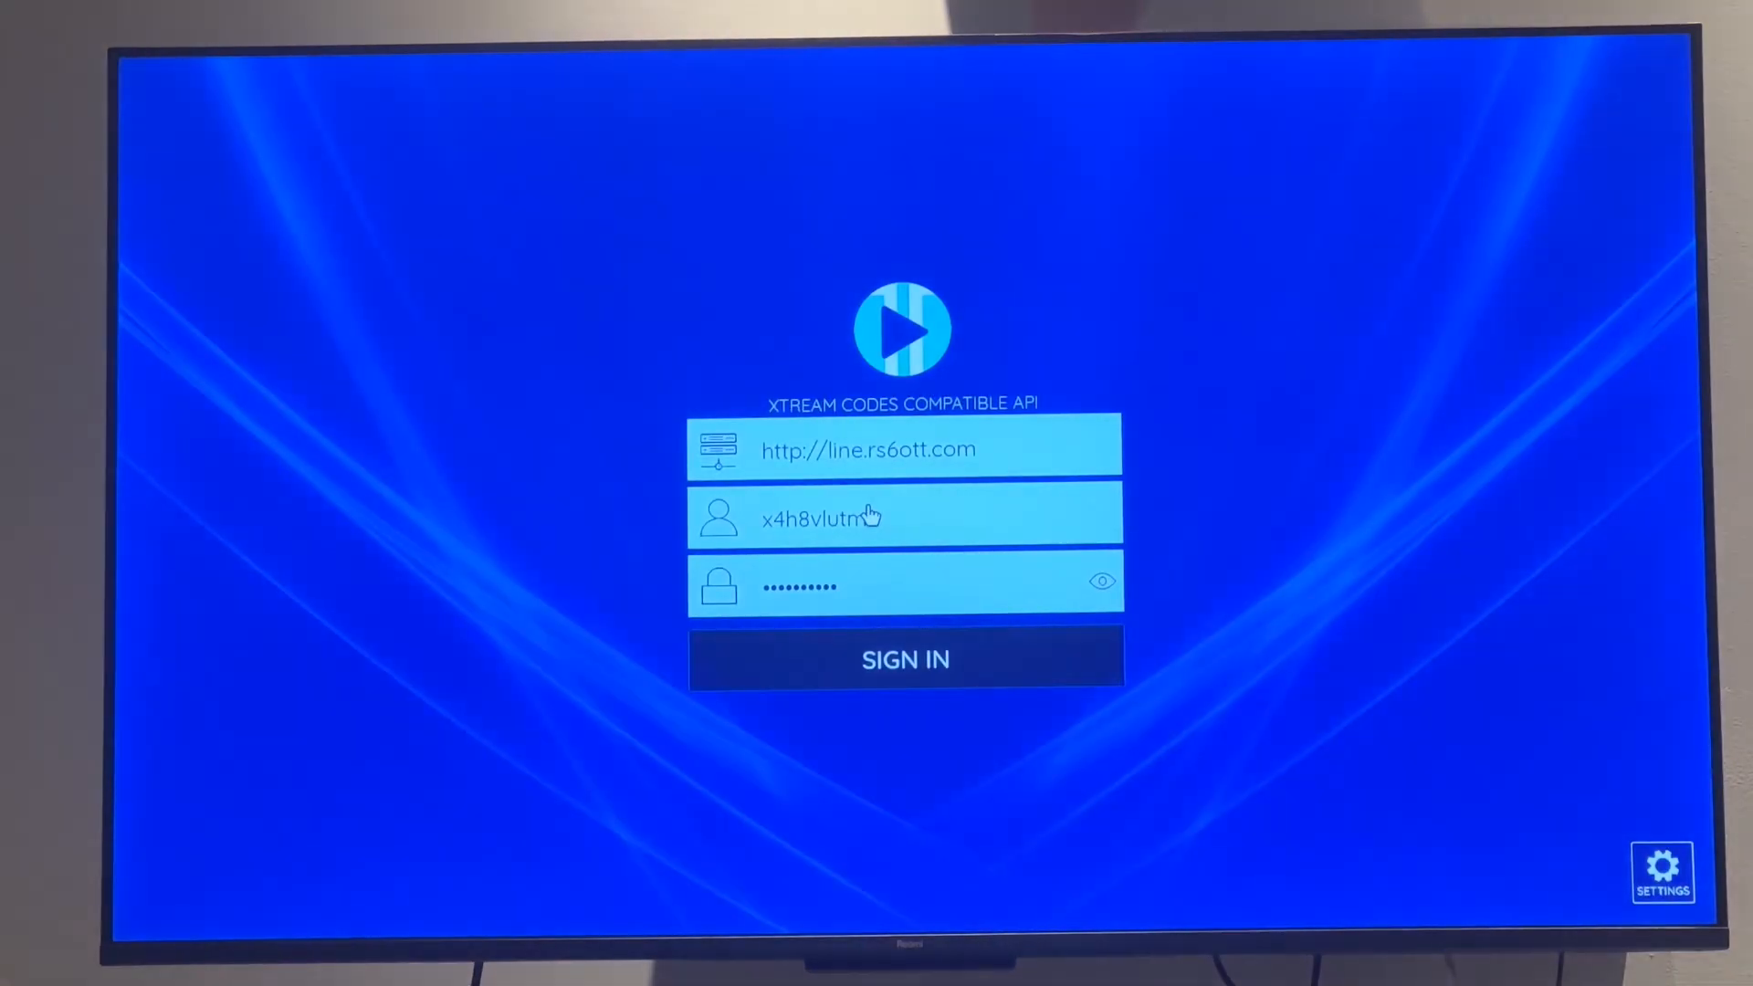
Retry the XCIPTV sign-in with VPN off, then select Astrill server Taiwan for China 1.
{"action": "left_click", "coordinate": [905, 659]}
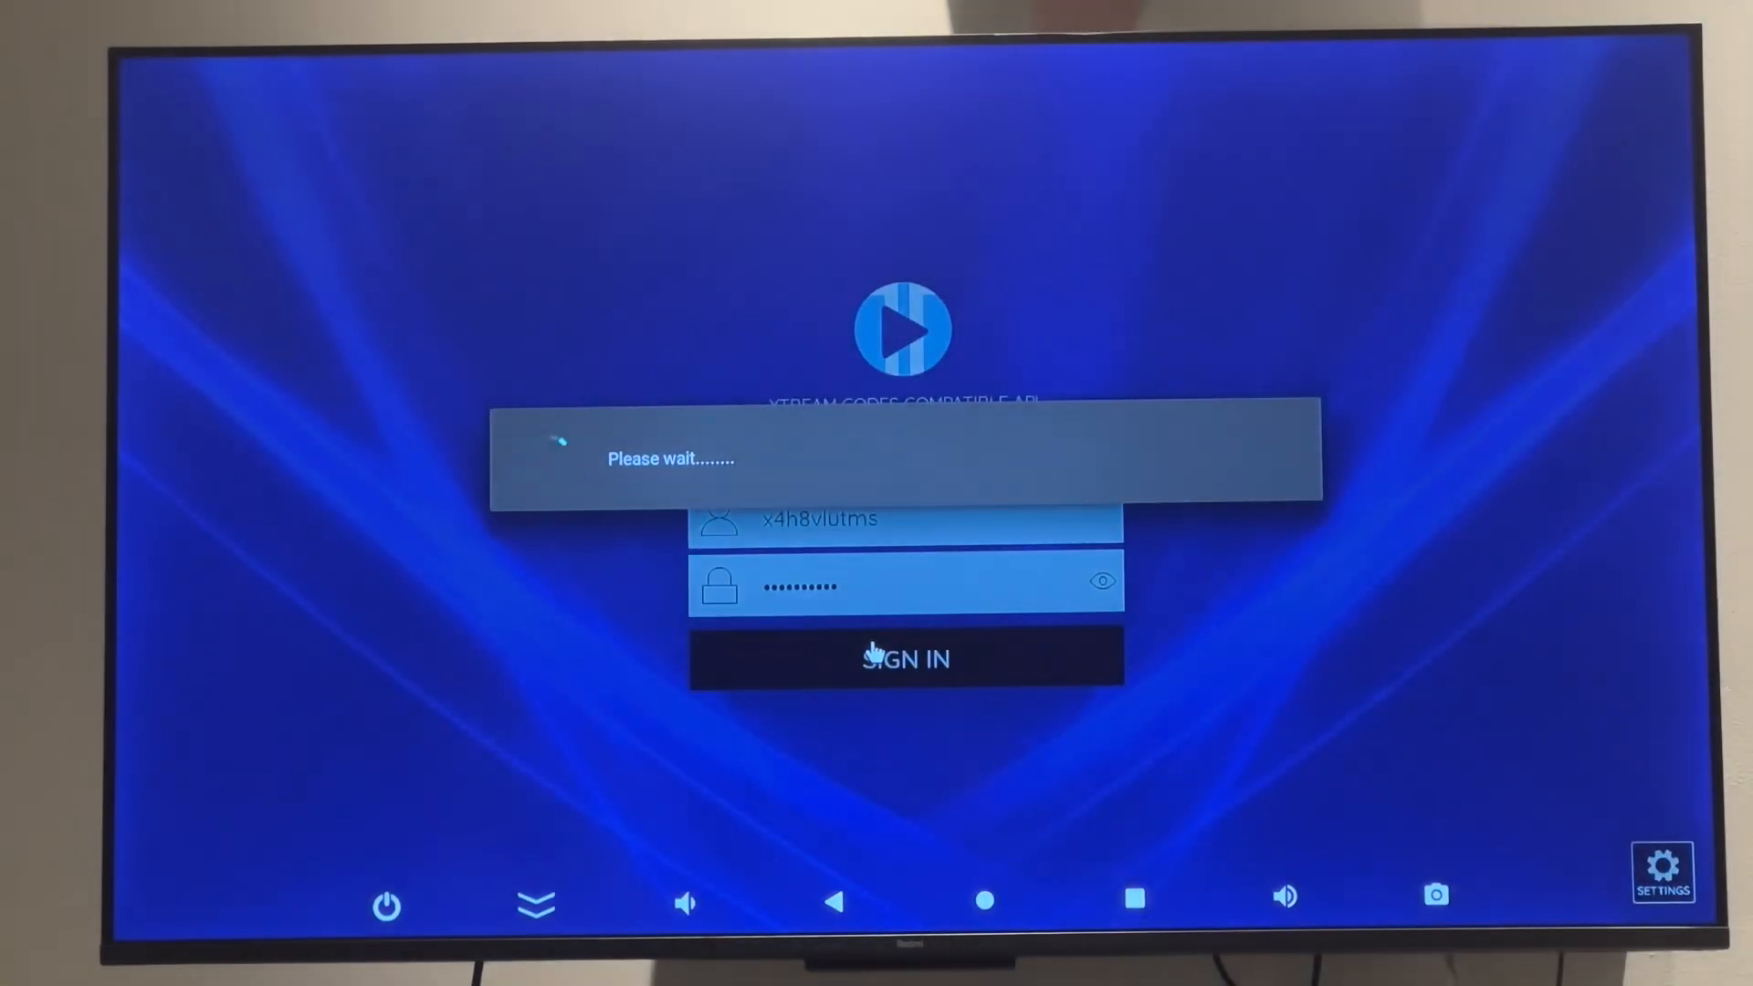
{"action": "left_click", "coordinate": [906, 658]}
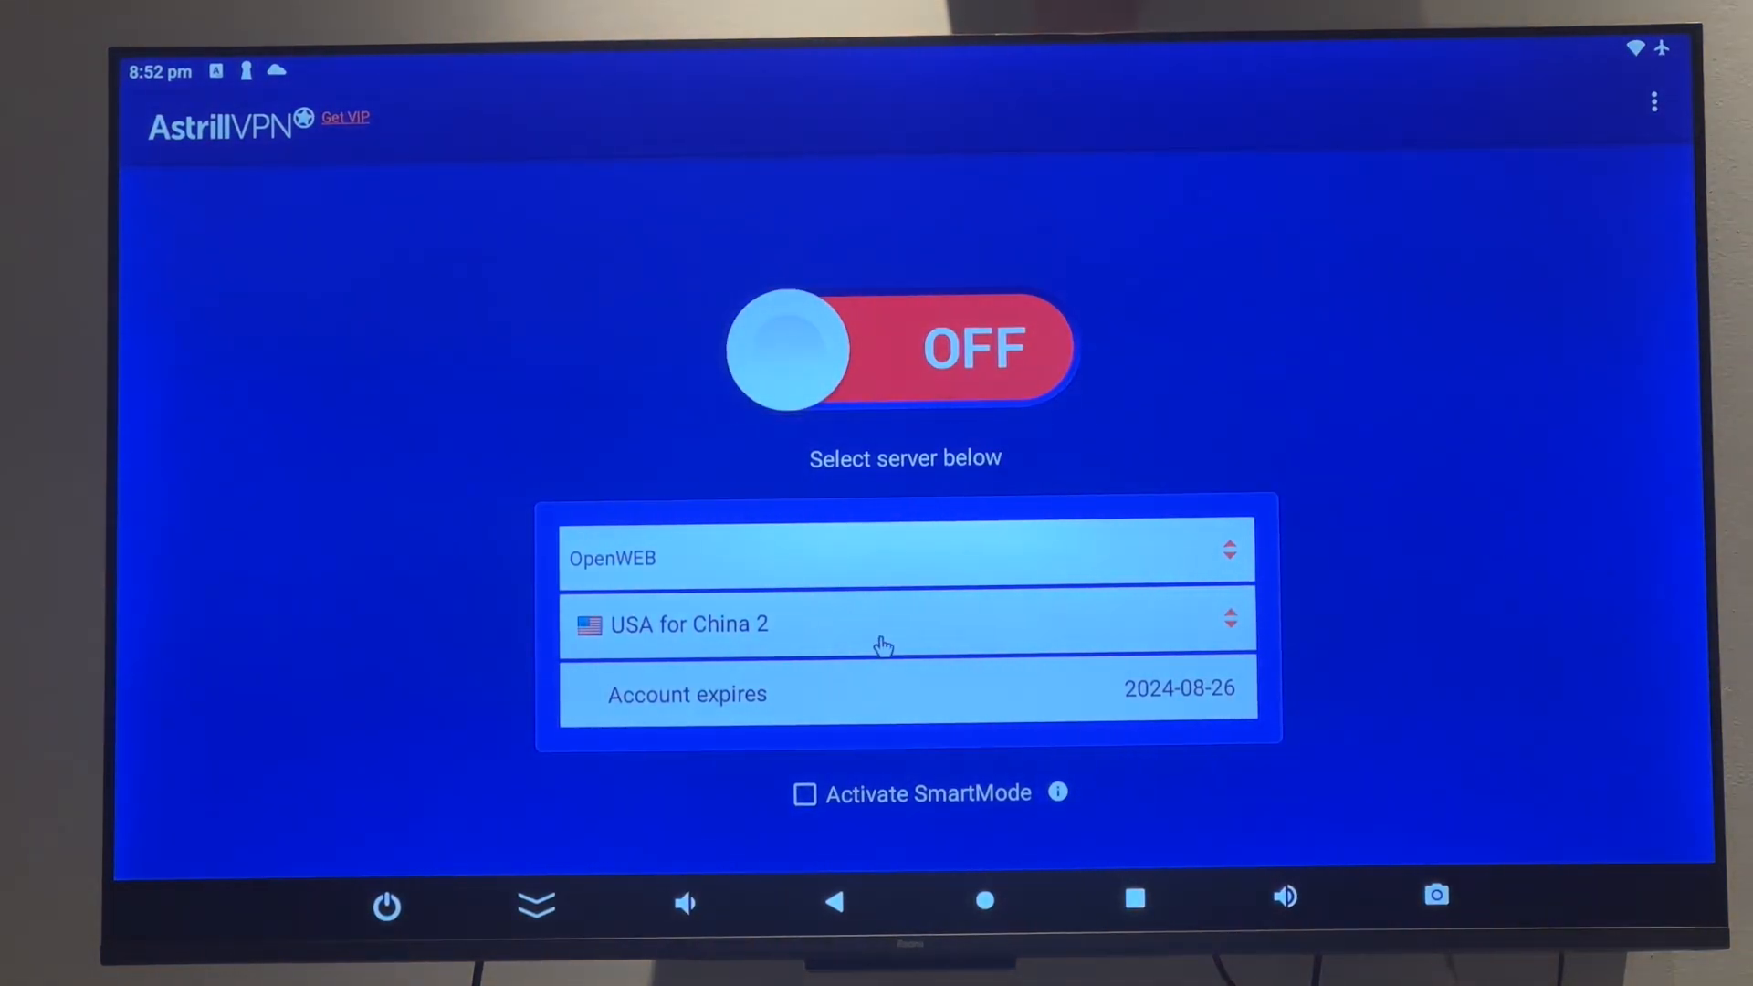
{"action": "left_click", "coordinate": [906, 623]}
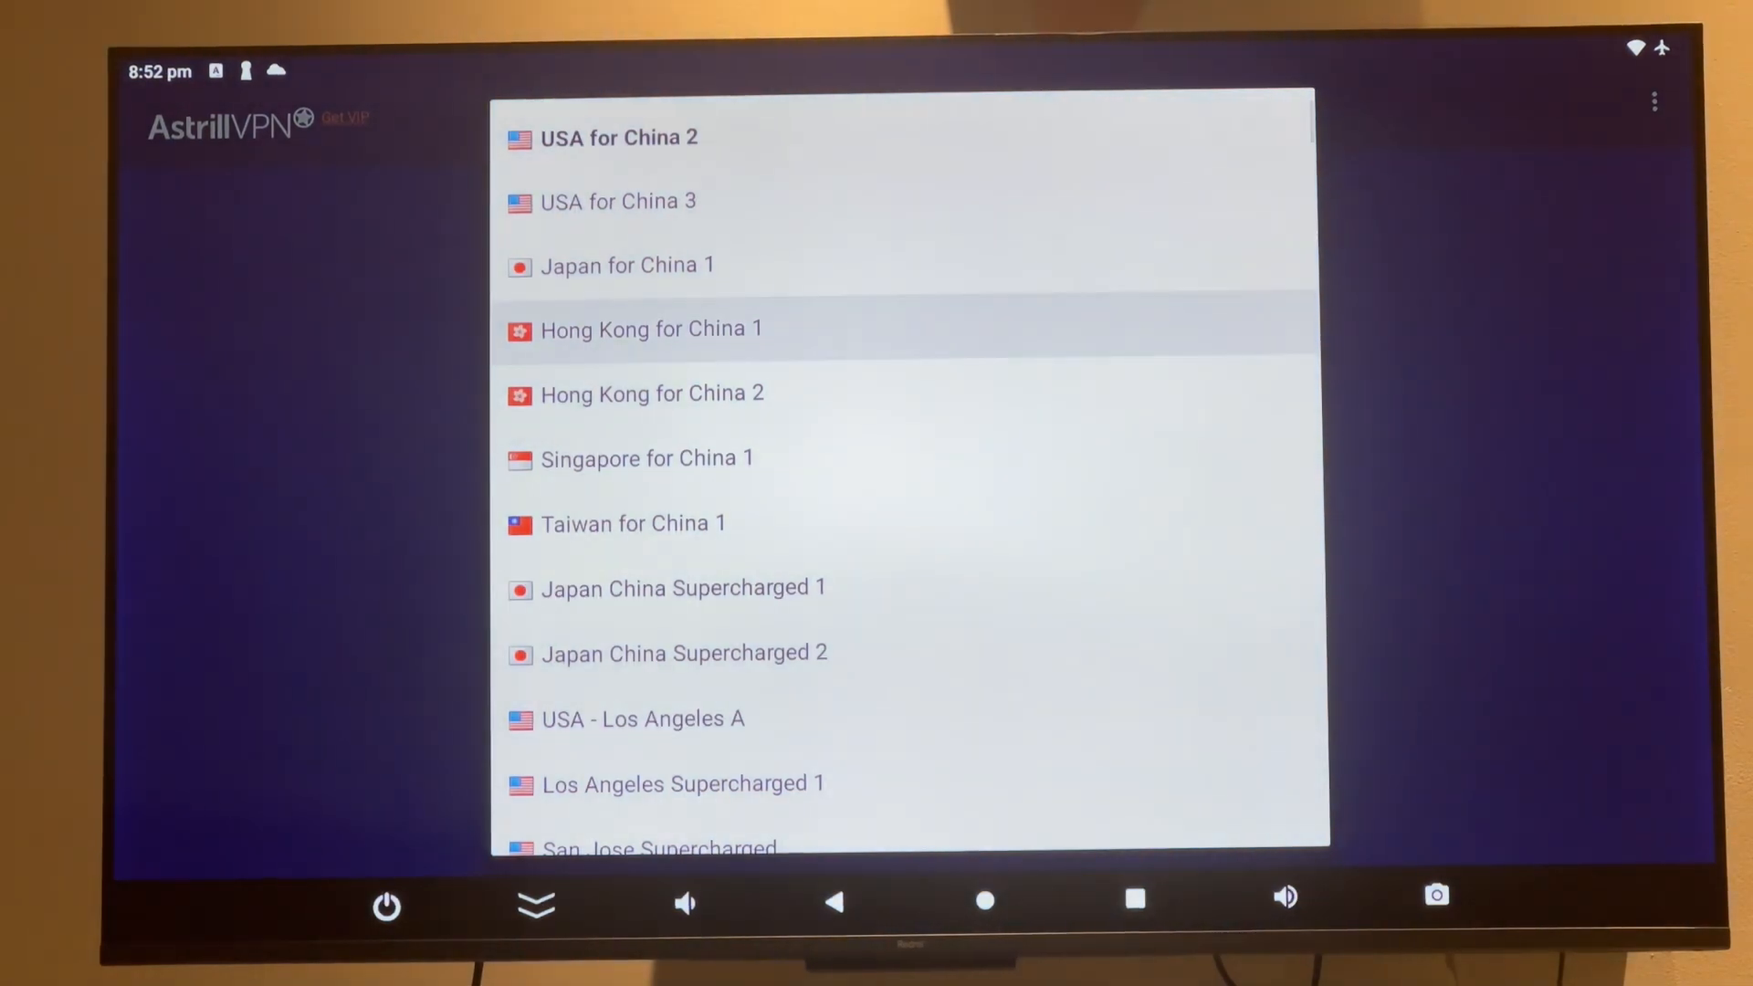
{"action": "left_click", "coordinate": [634, 524]}
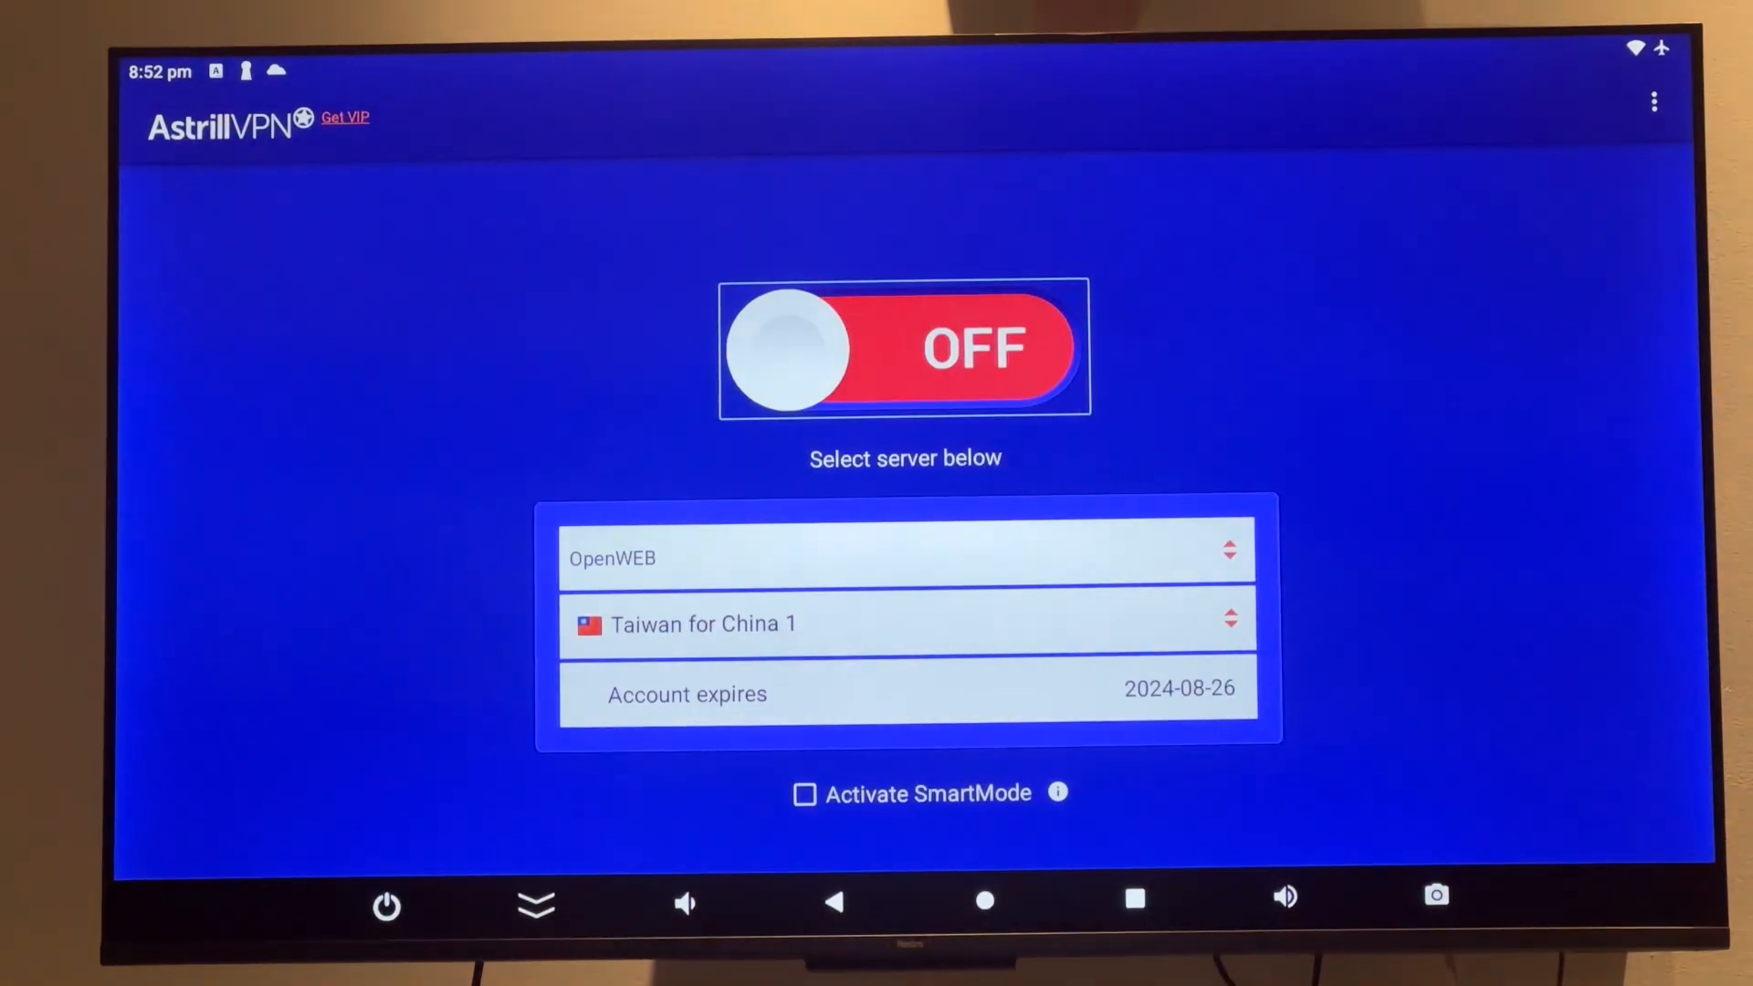